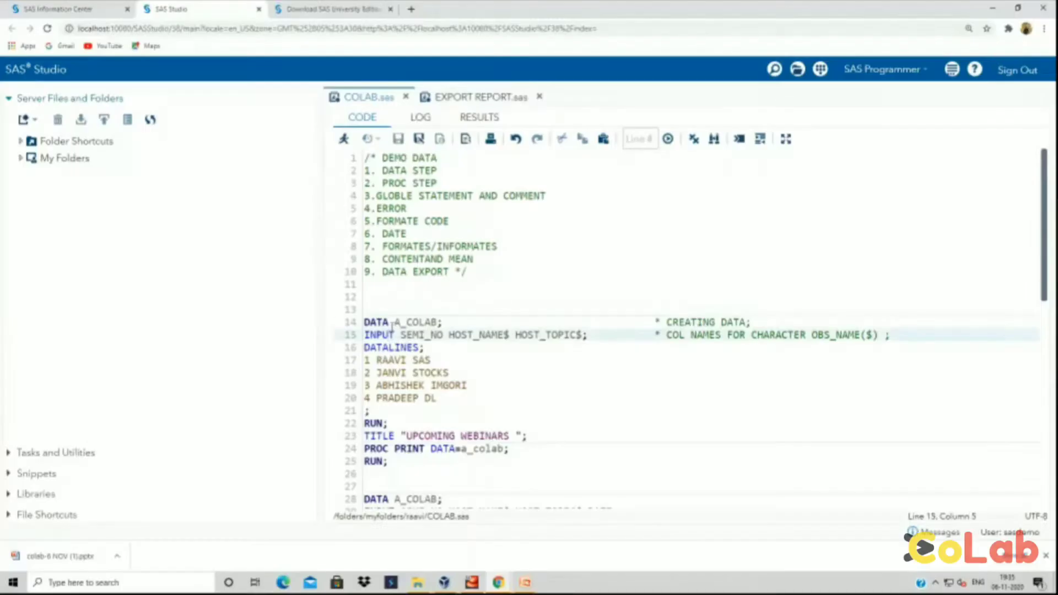
Step: Walk through the DATA step code: A_COLAB, SEMI_NO, and the character variables HOST_NAME and HOST_TOPIC
click(397, 322)
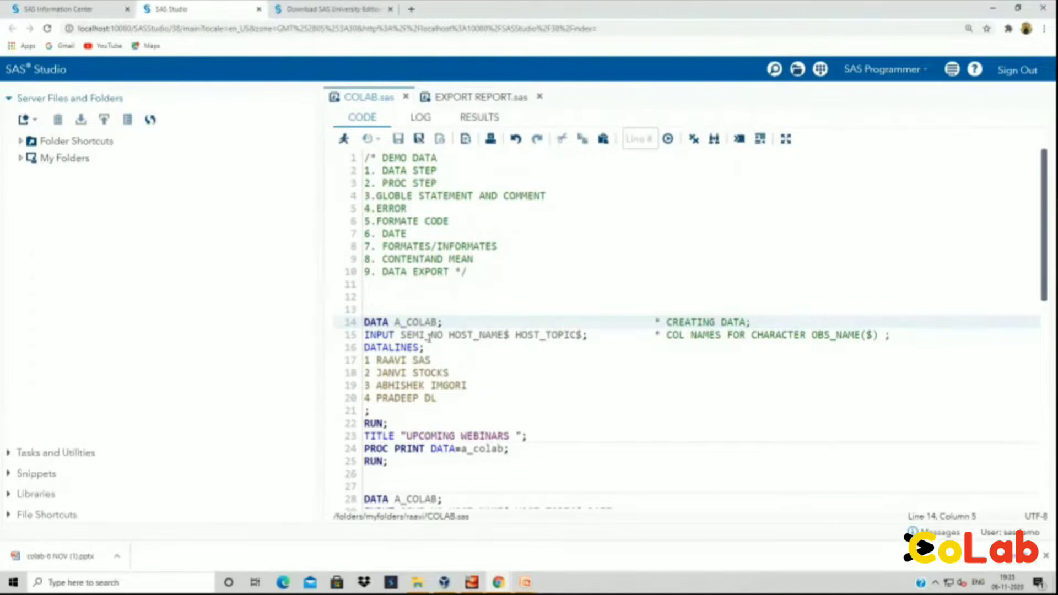
click(444, 334)
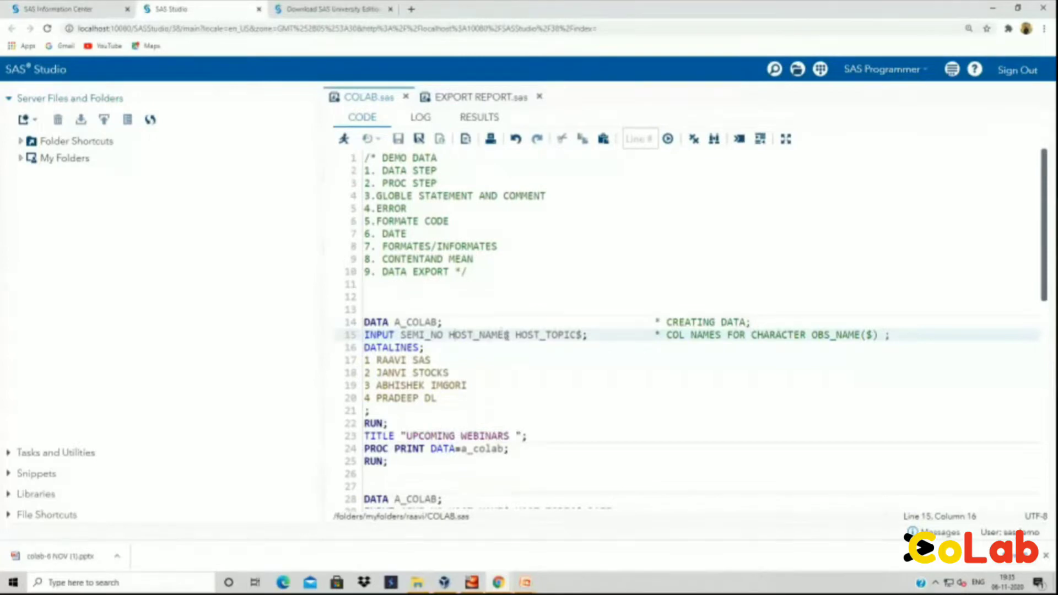
click(502, 335)
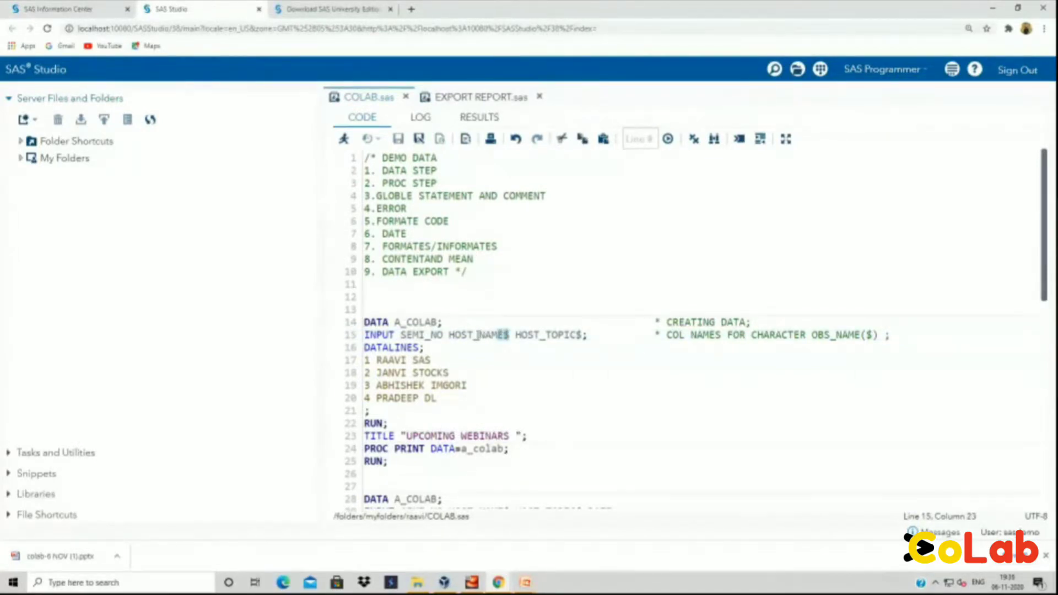
mouse_move(465, 352)
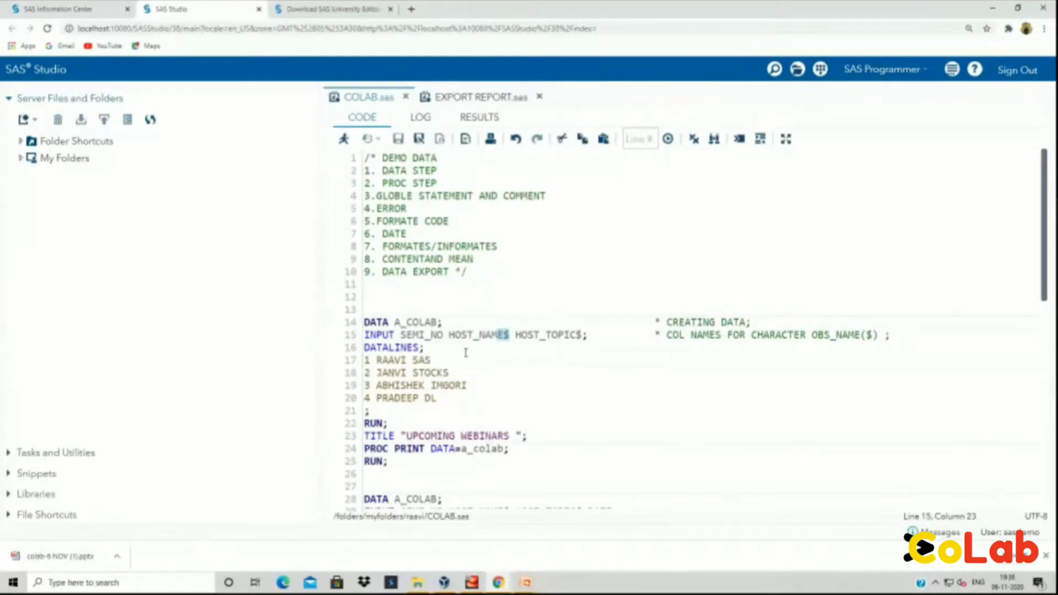
click(423, 335)
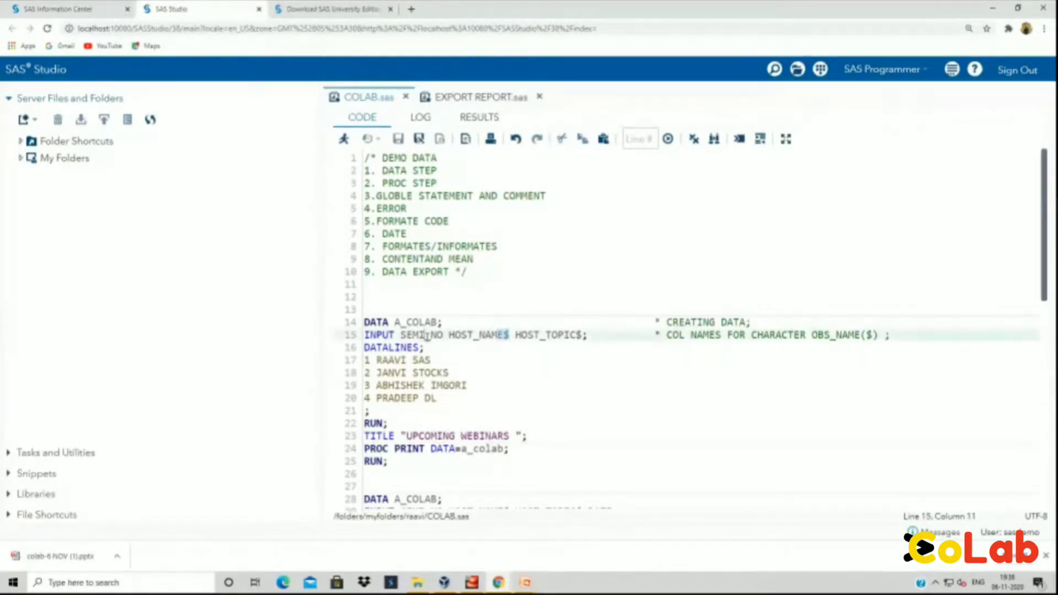
click(519, 334)
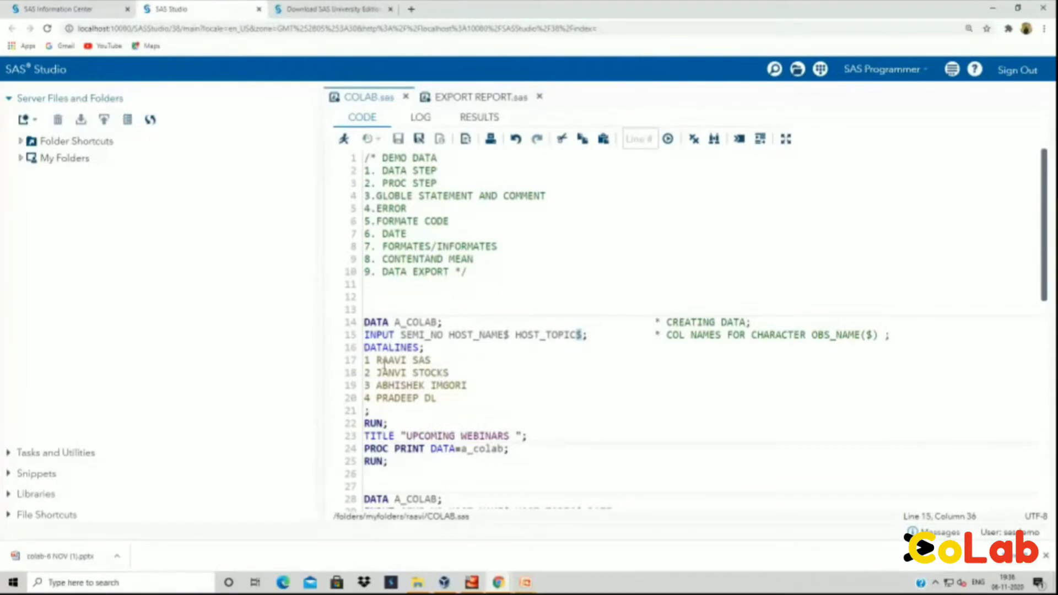
scroll(down, 3)
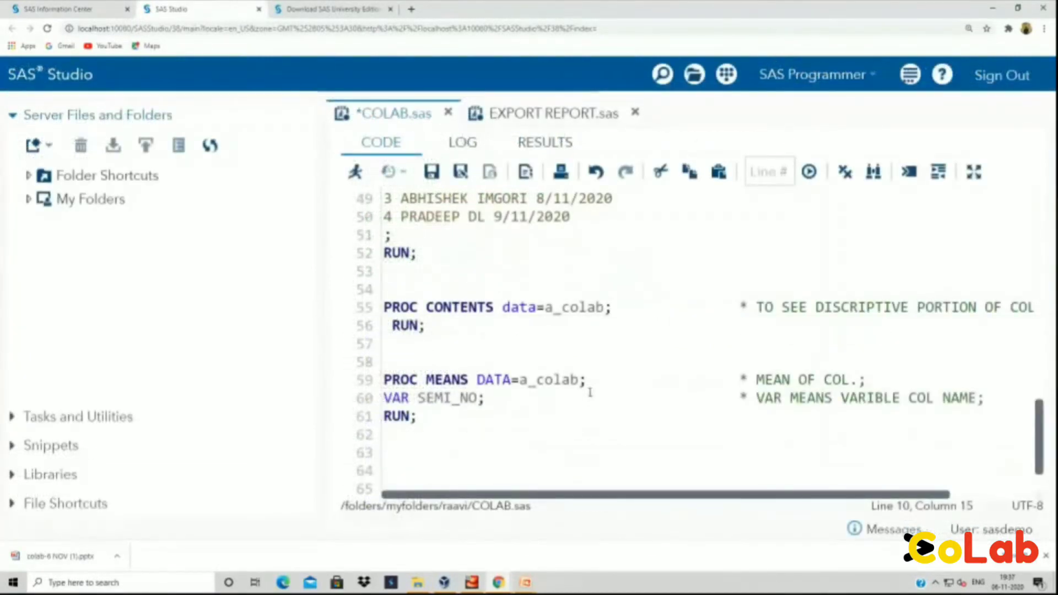
mouse_move(567, 376)
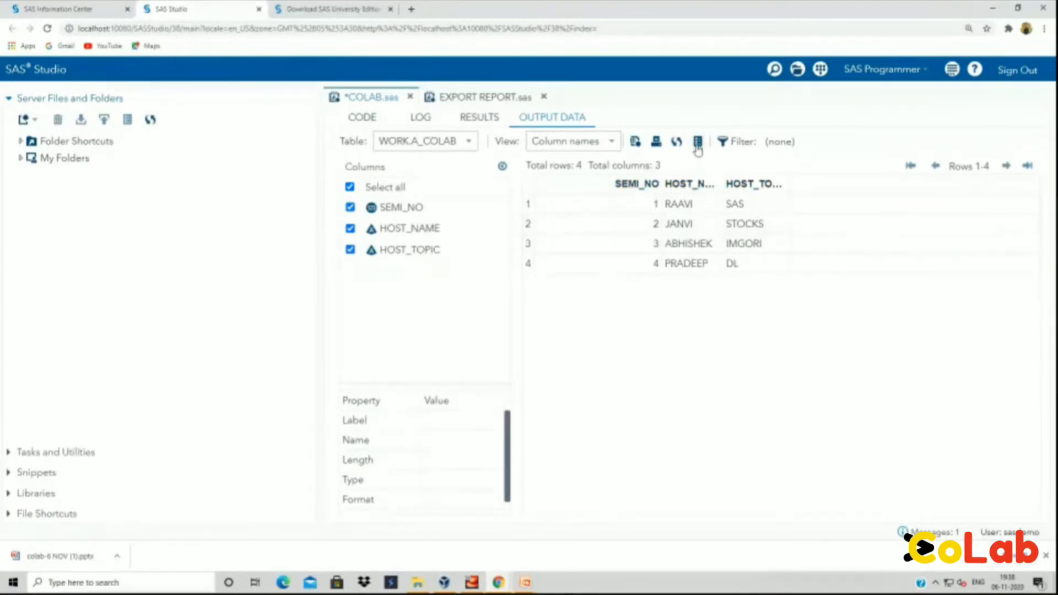
Step: Inspect the A_COLAB table properties, noting its WORK library location, then close them
click(697, 141)
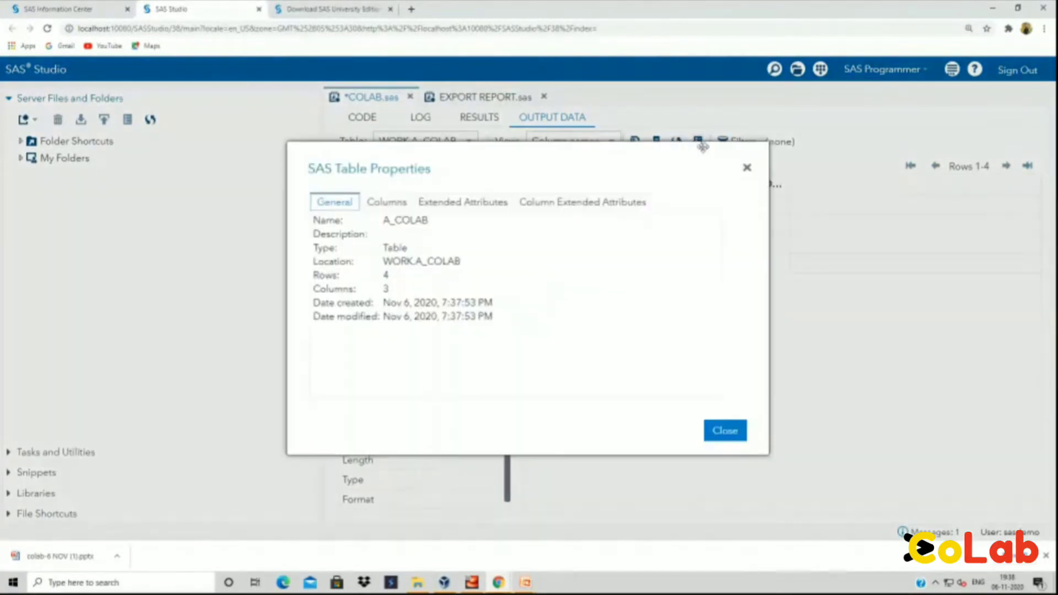
mouse_move(409, 258)
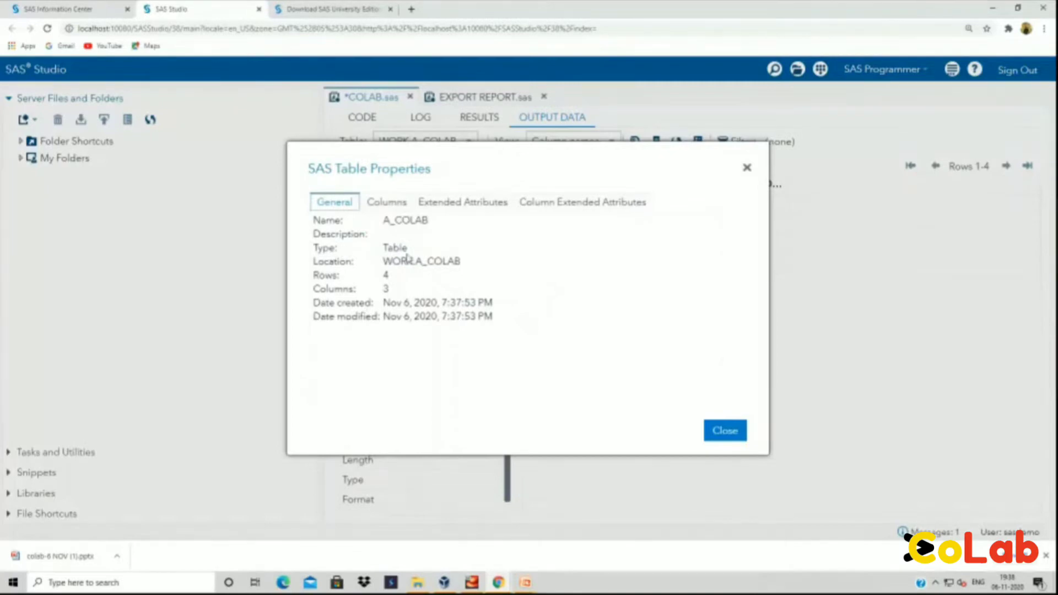
mouse_move(435, 273)
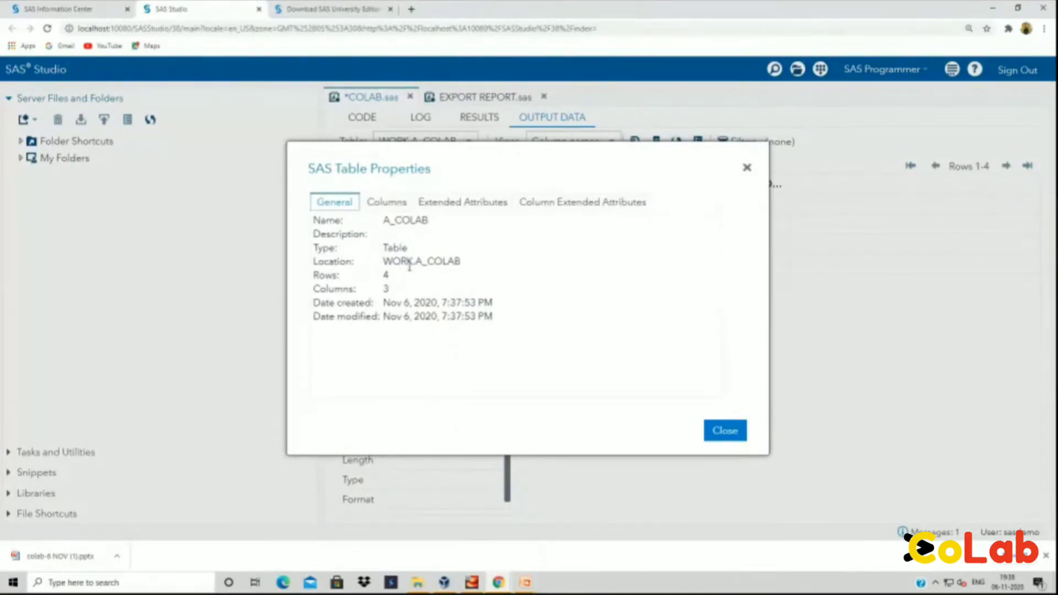
double_click(398, 261)
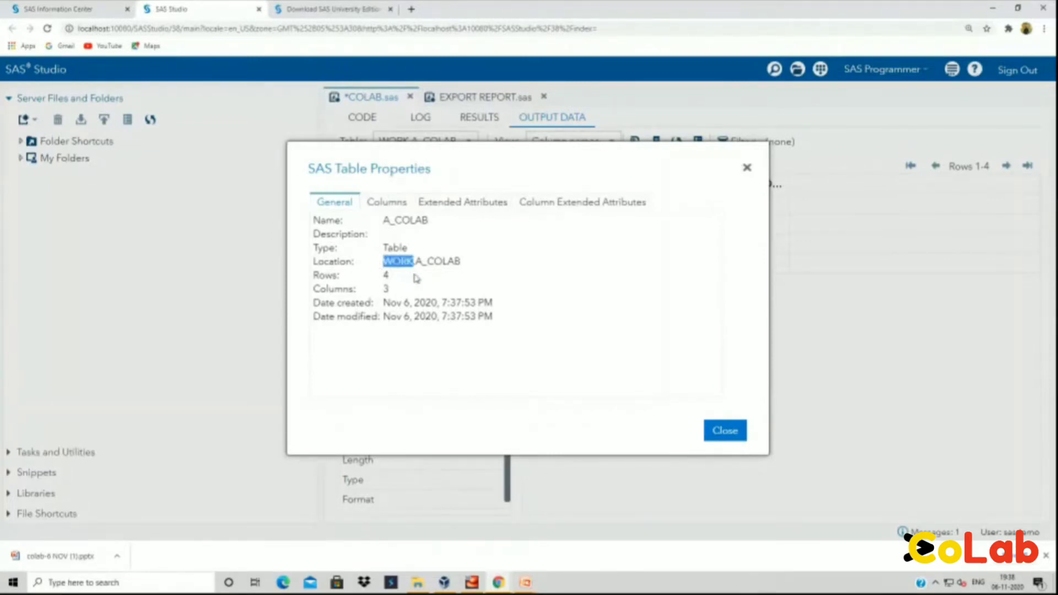
mouse_move(398, 269)
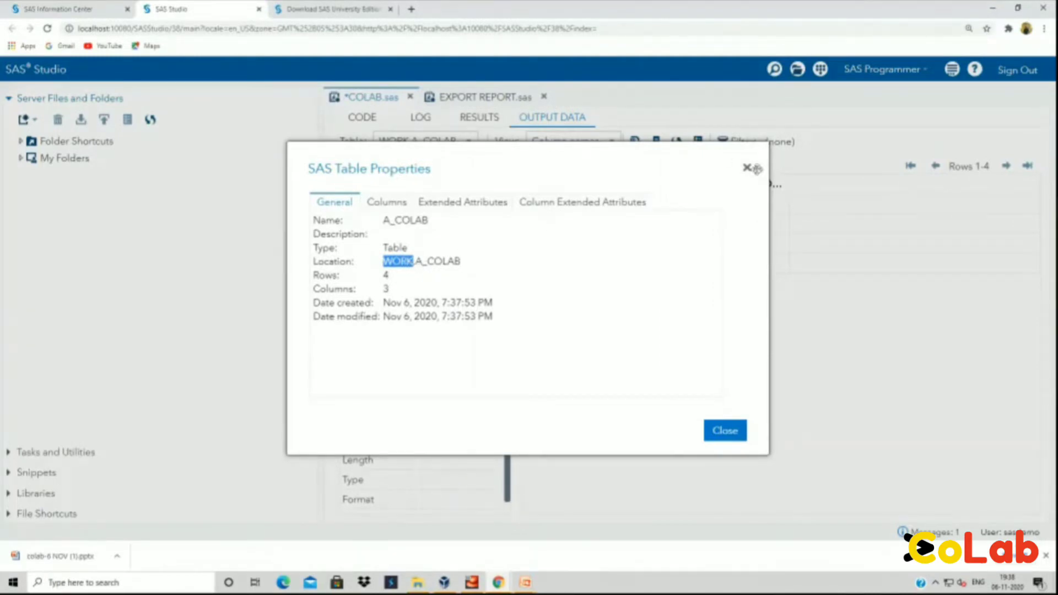
mouse_move(547, 241)
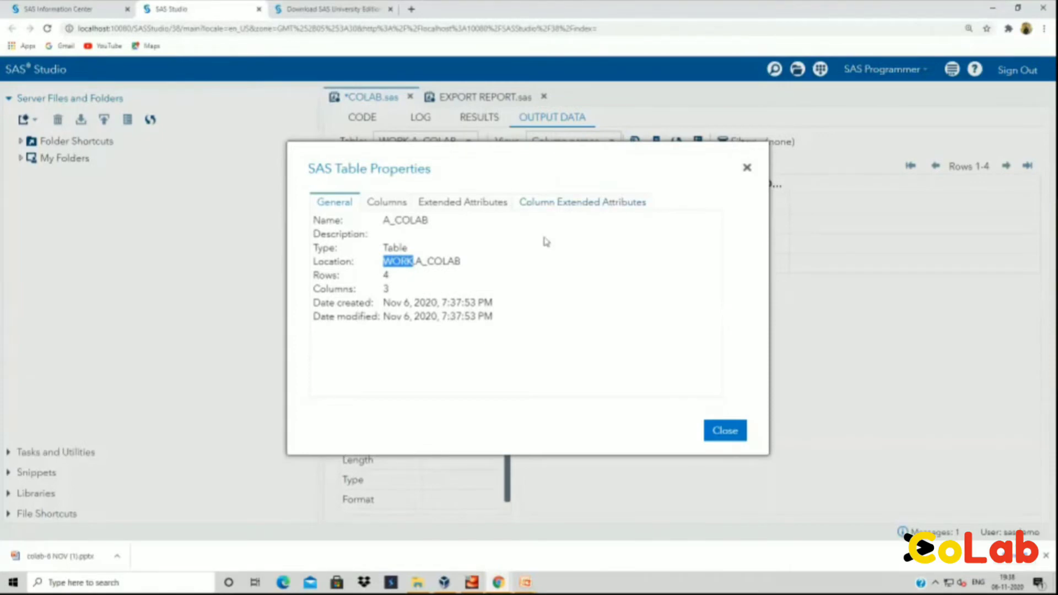
click(724, 430)
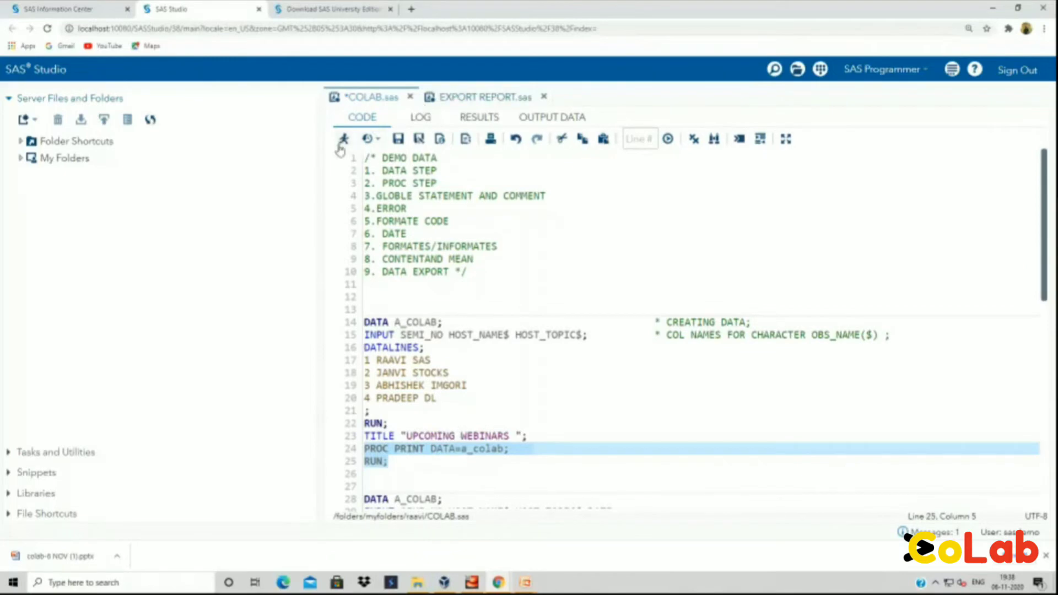
Step: Run only the PROC PRINT step to list the four hosts and topics
click(343, 138)
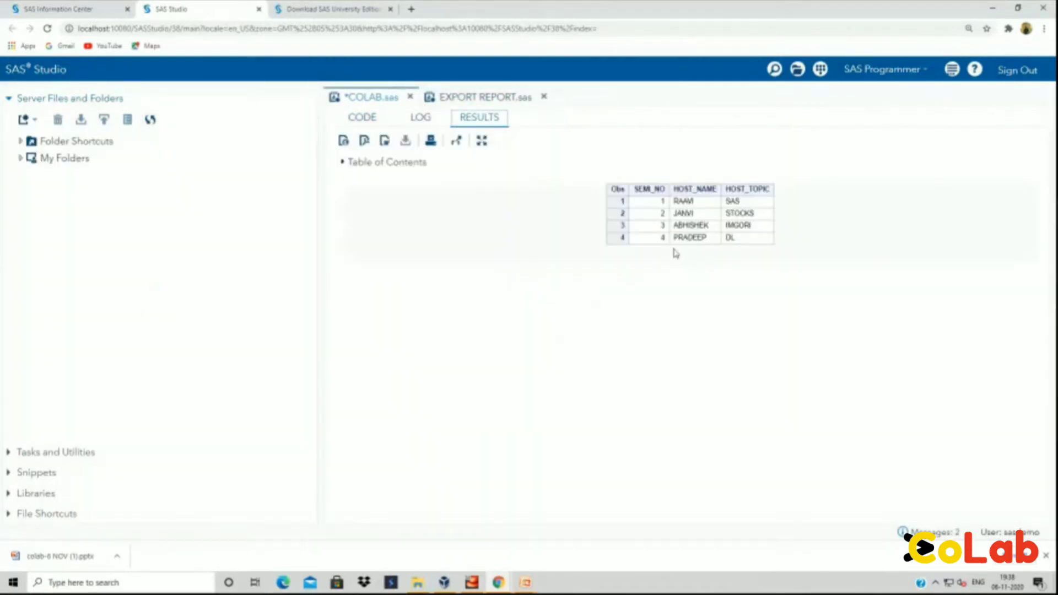
mouse_move(742, 223)
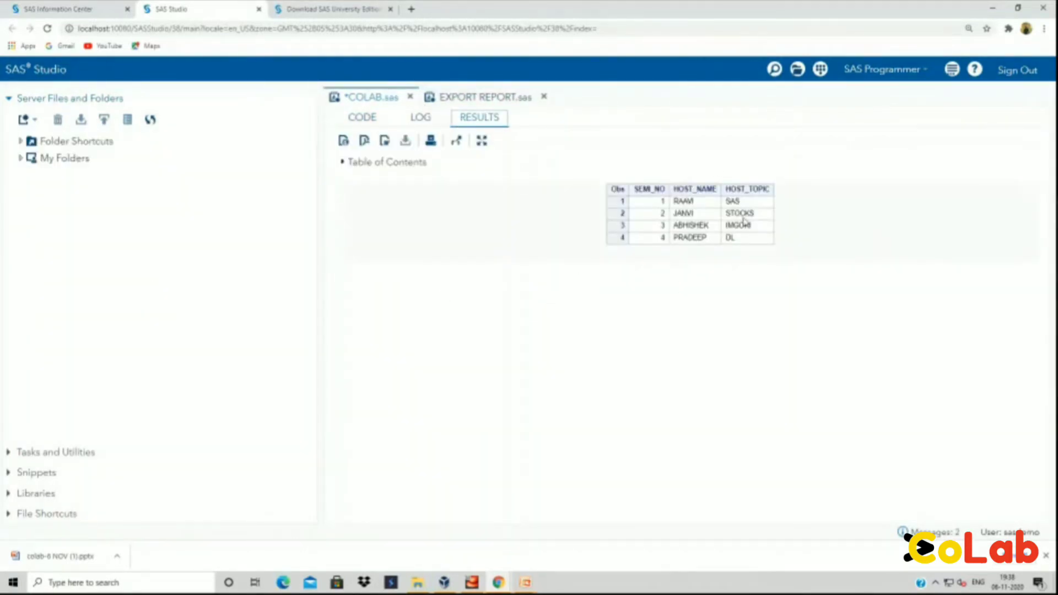
mouse_move(641, 258)
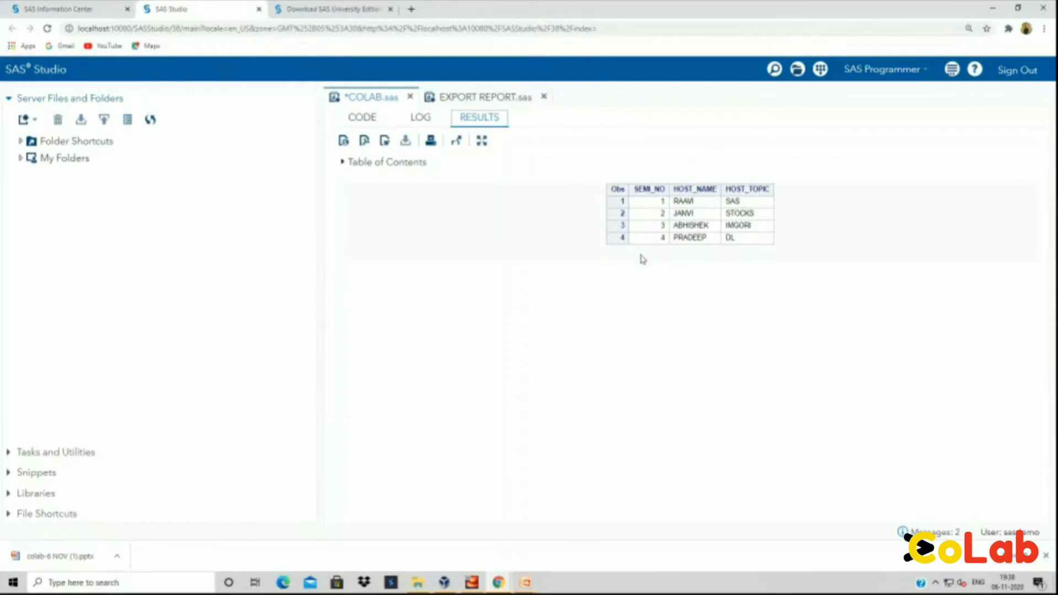
click(361, 117)
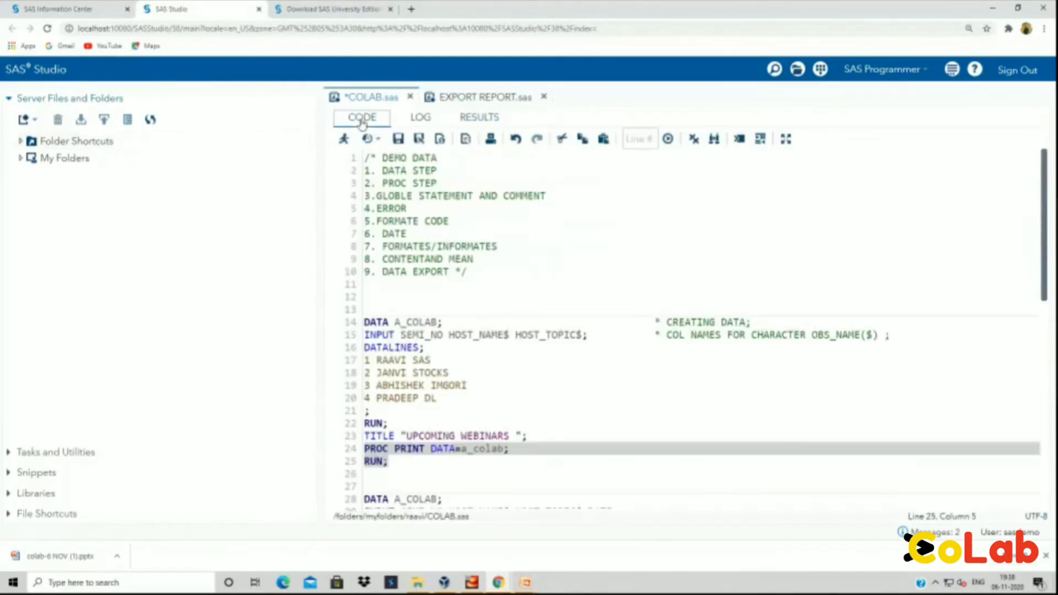
click(418, 448)
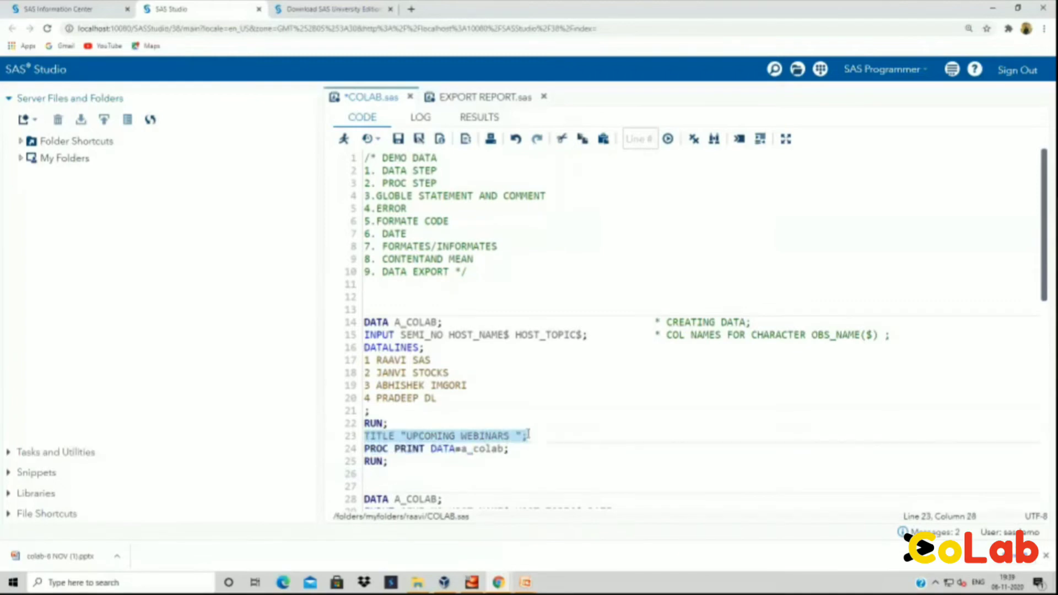
Step: Run the TITLE 'UPCOMING WEBINARS' line together with the PROC PRINT step
click(364, 435)
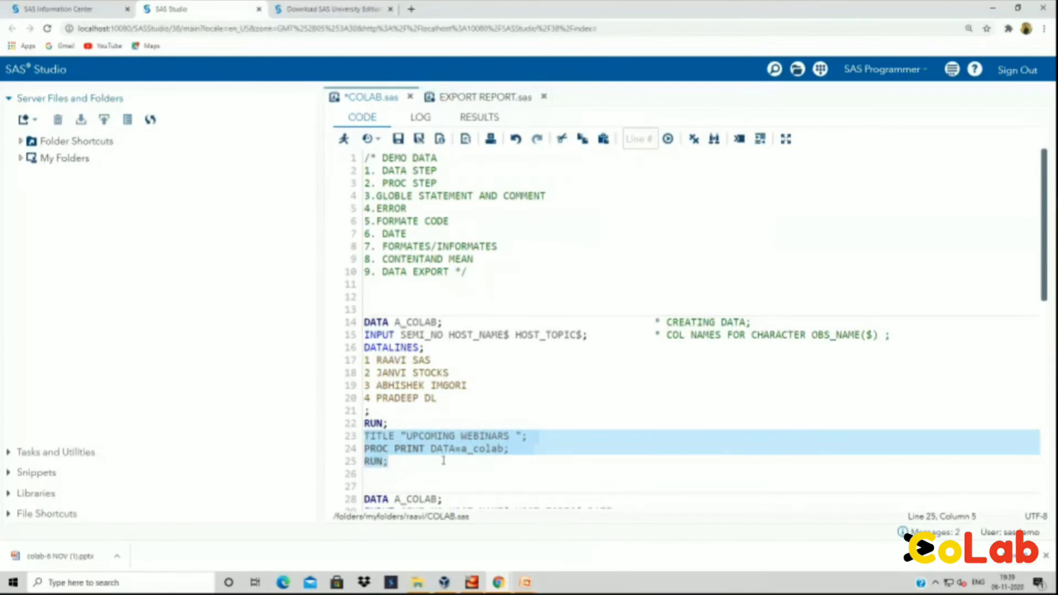
click(343, 138)
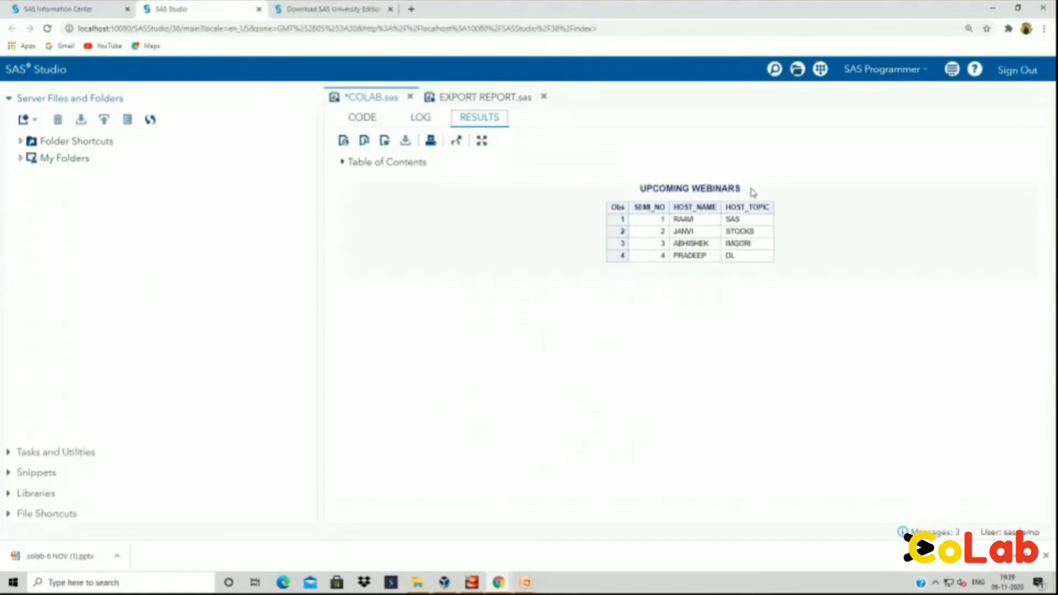
mouse_move(705, 248)
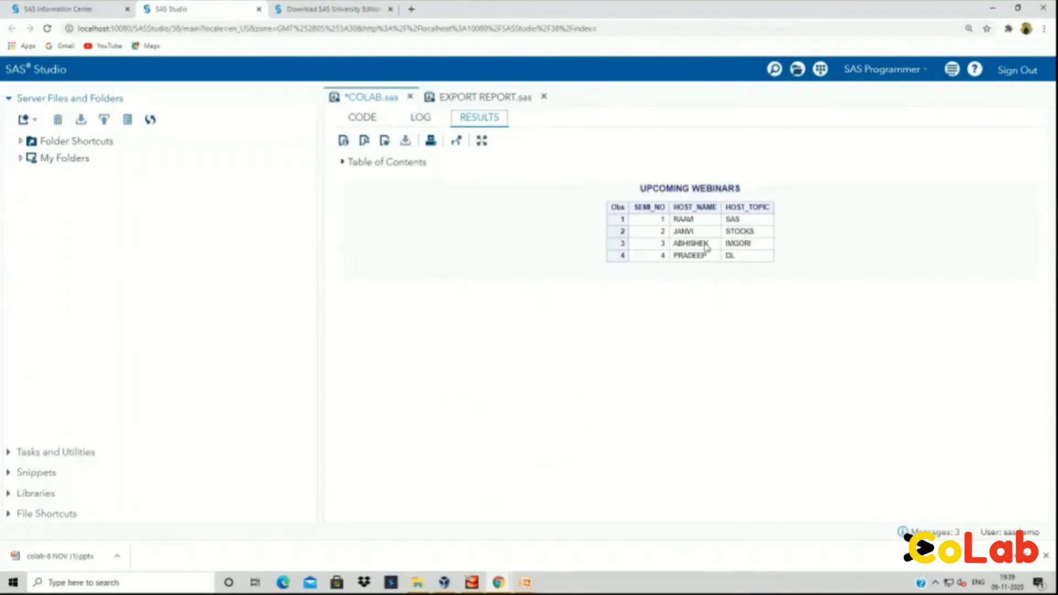
click(362, 117)
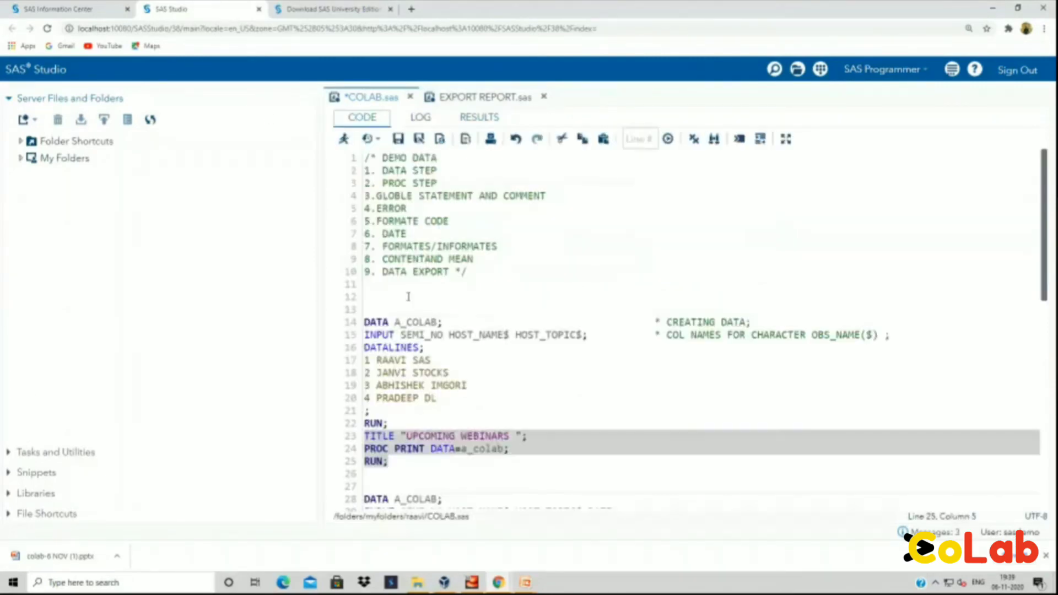
Step: Check the log notes showing 4 observations read from WORK.A_COLAB
click(420, 117)
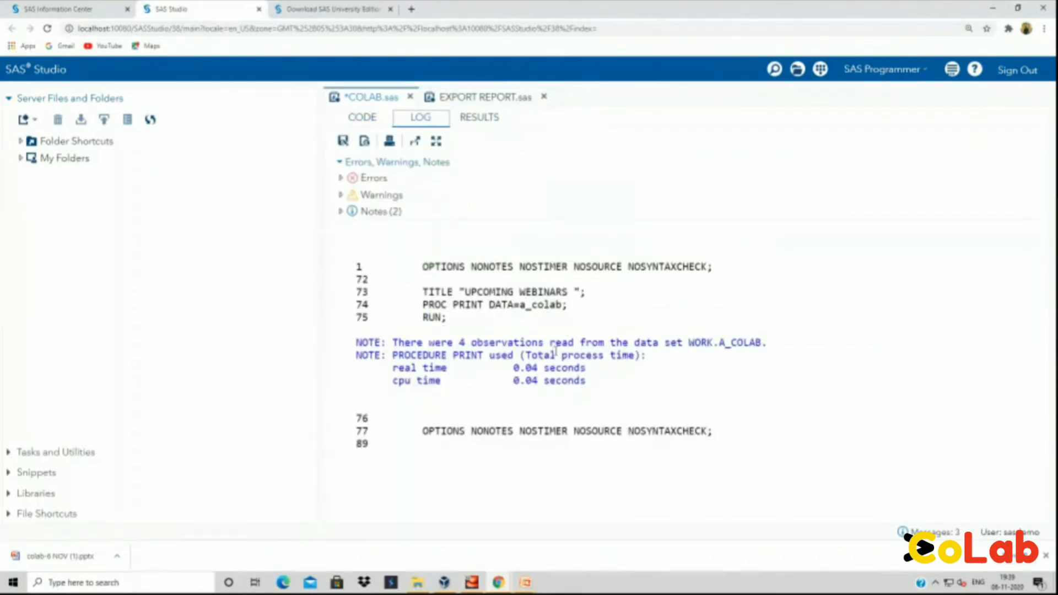
mouse_move(695, 343)
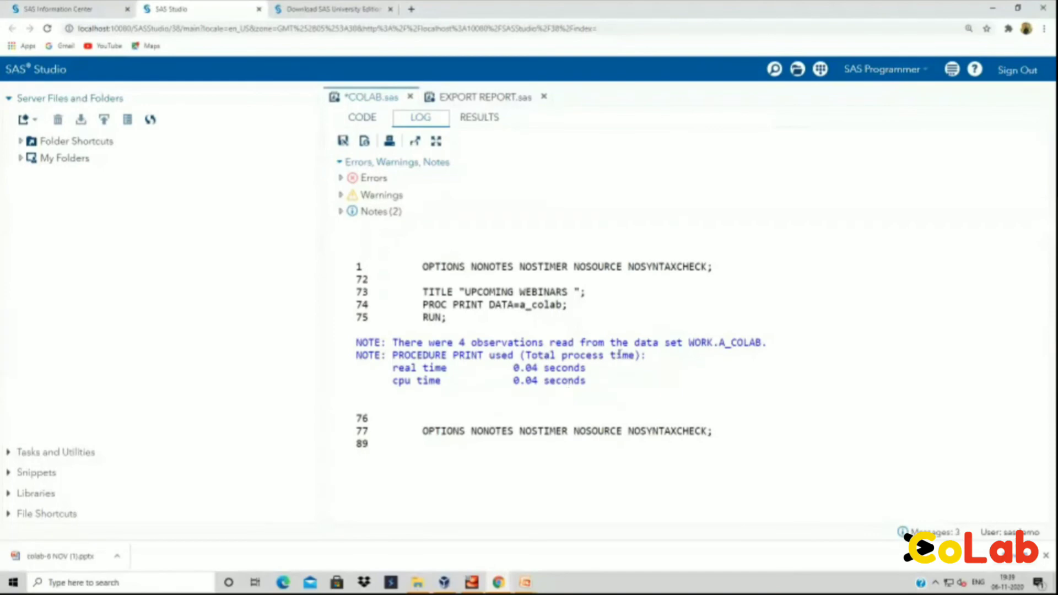
mouse_move(382, 132)
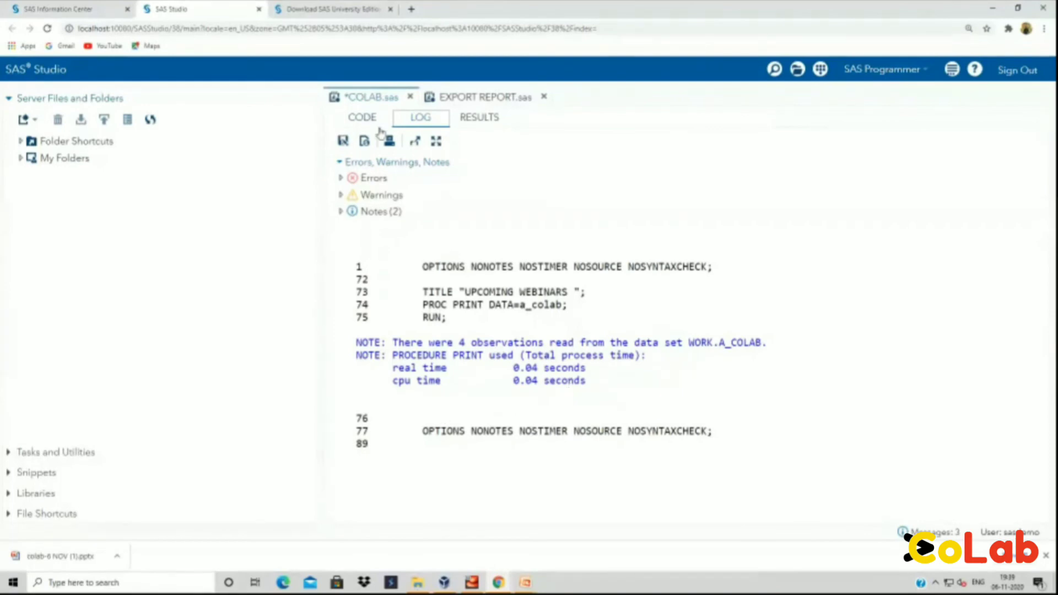
mouse_move(186, 279)
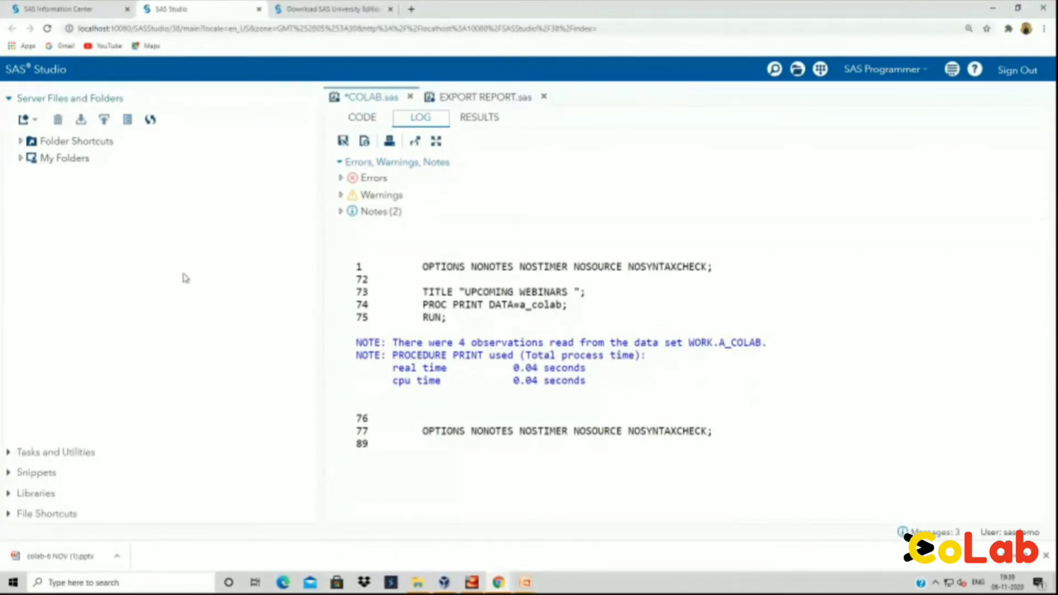